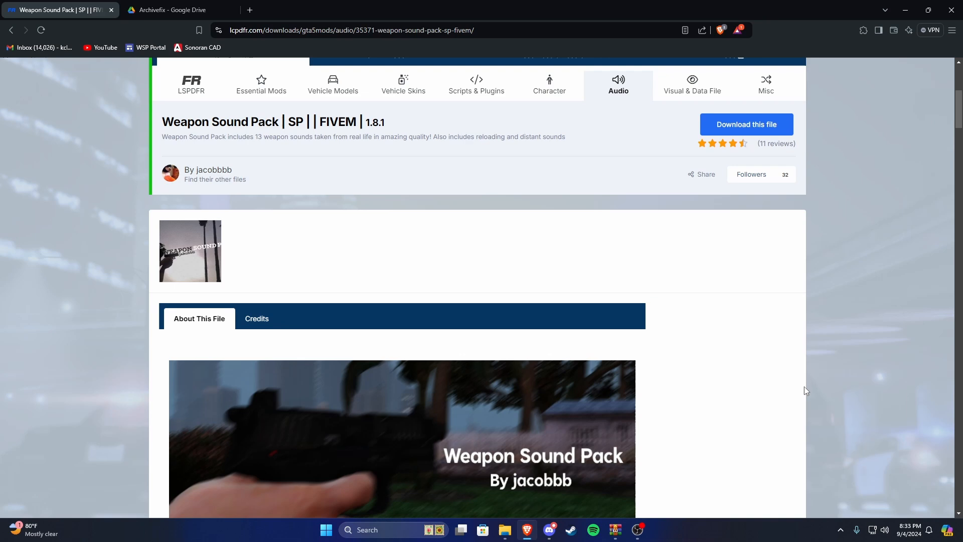
mouse_move(799, 387)
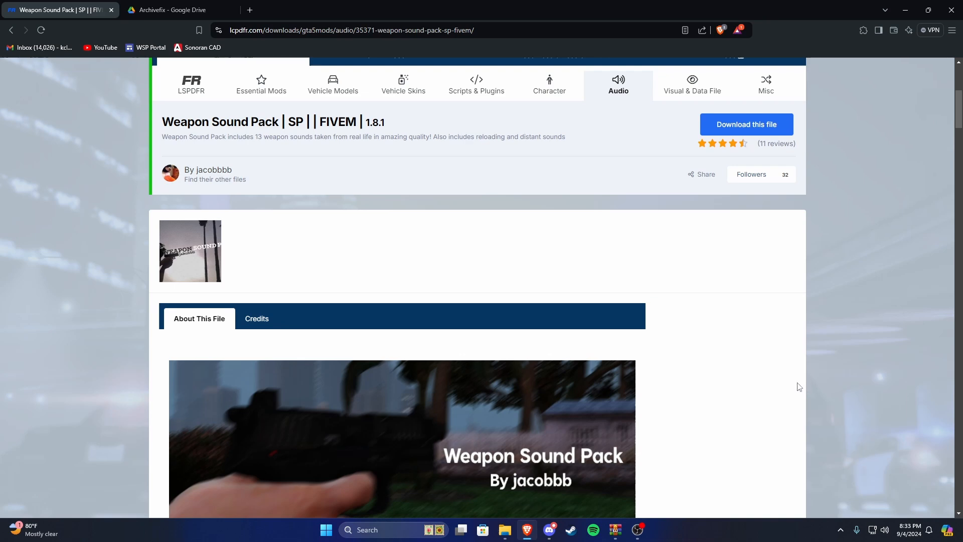
mouse_move(363, 208)
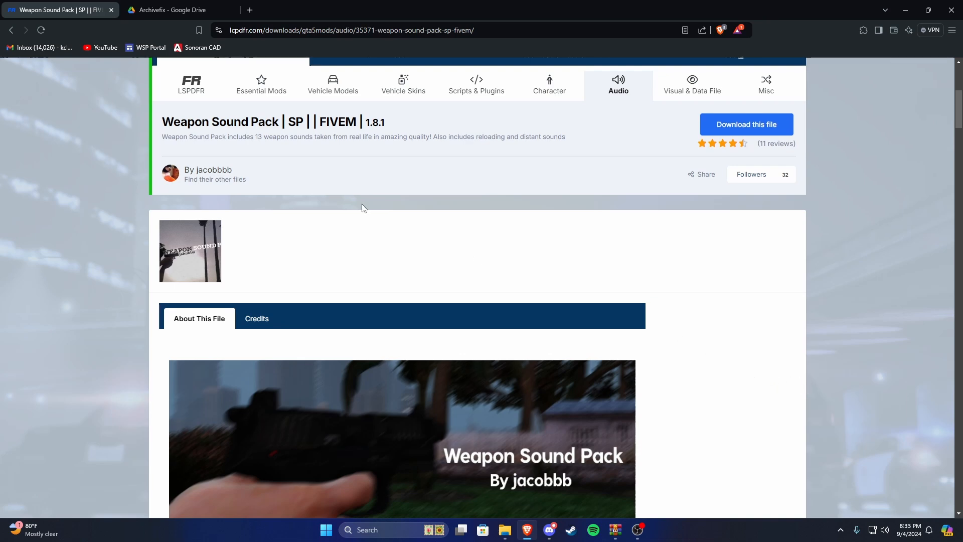
mouse_move(393, 183)
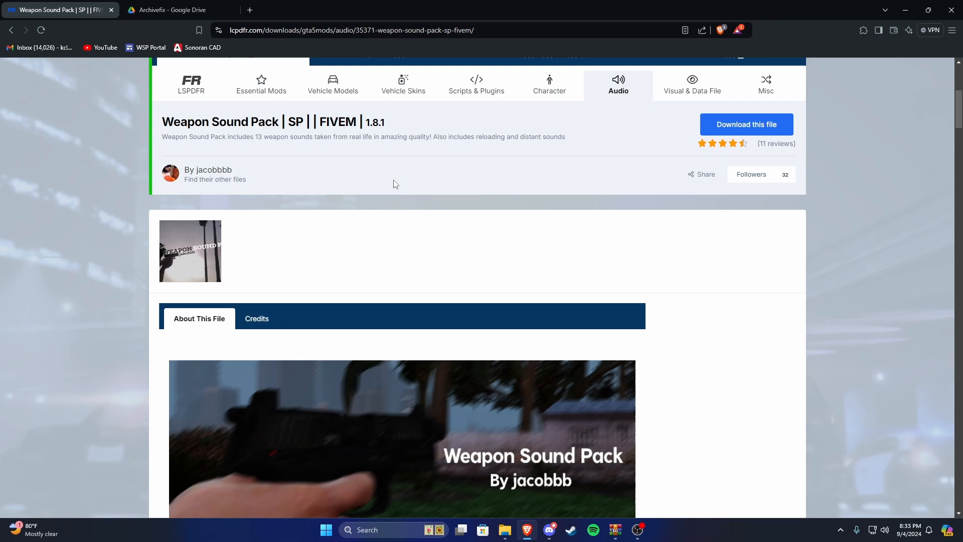
Download the WSP FIVEM.zip sound pack from the browser's downloads list.
click(746, 124)
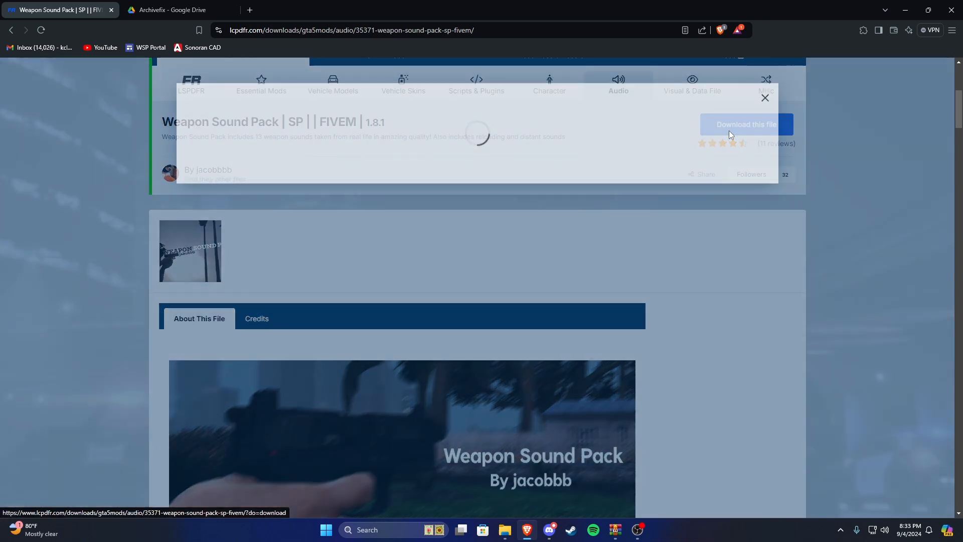
click(745, 125)
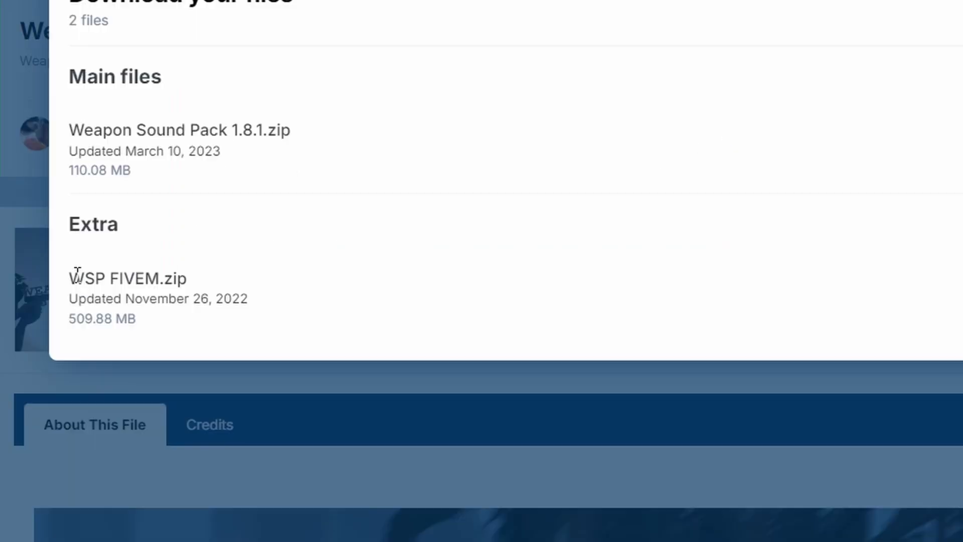
double_click(126, 278)
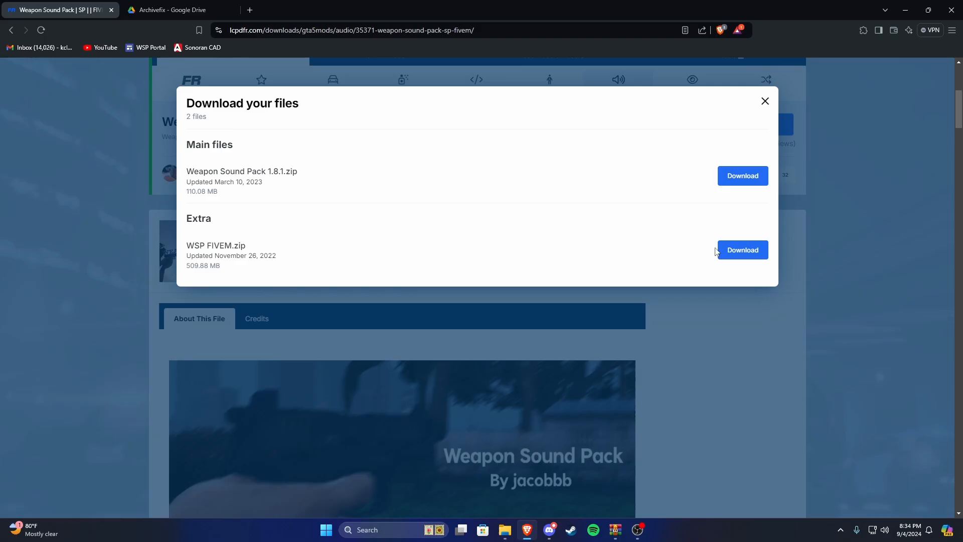
mouse_move(766, 100)
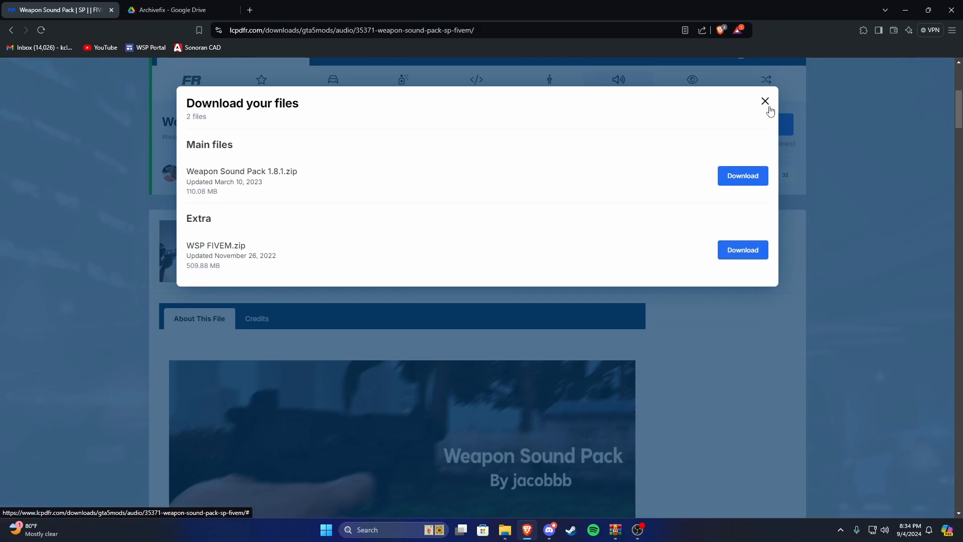
click(764, 100)
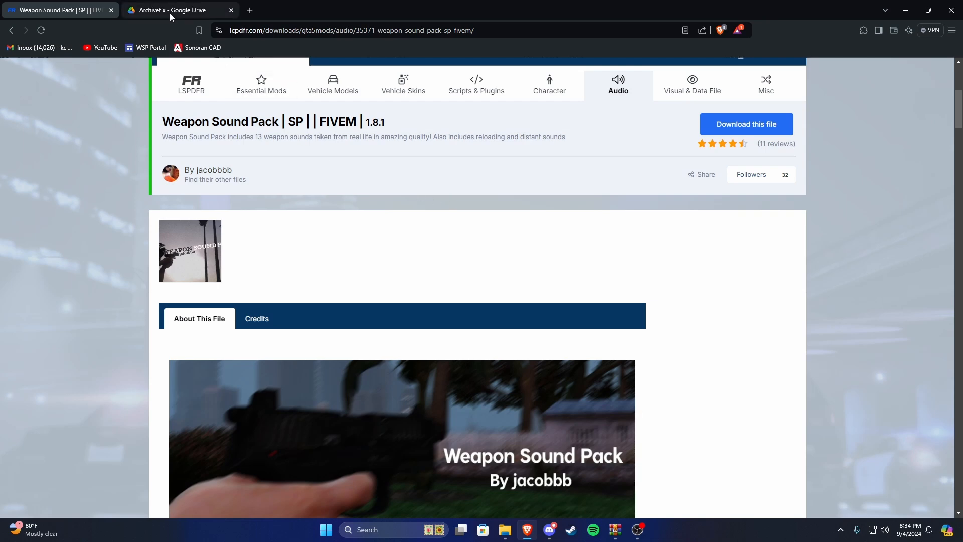
Check the Archivefix Google Drive folder with ArchiveFix.exe and its key files.
click(179, 9)
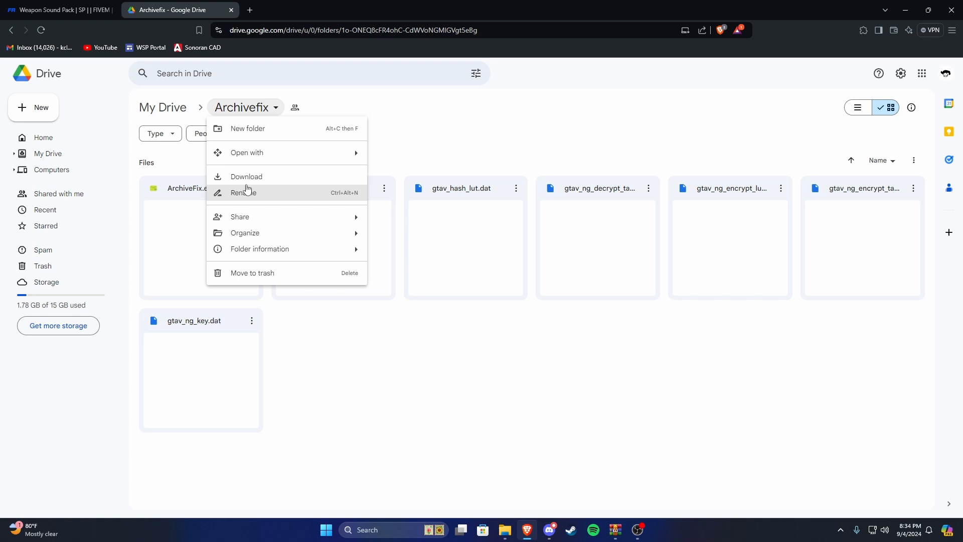
mouse_move(250, 179)
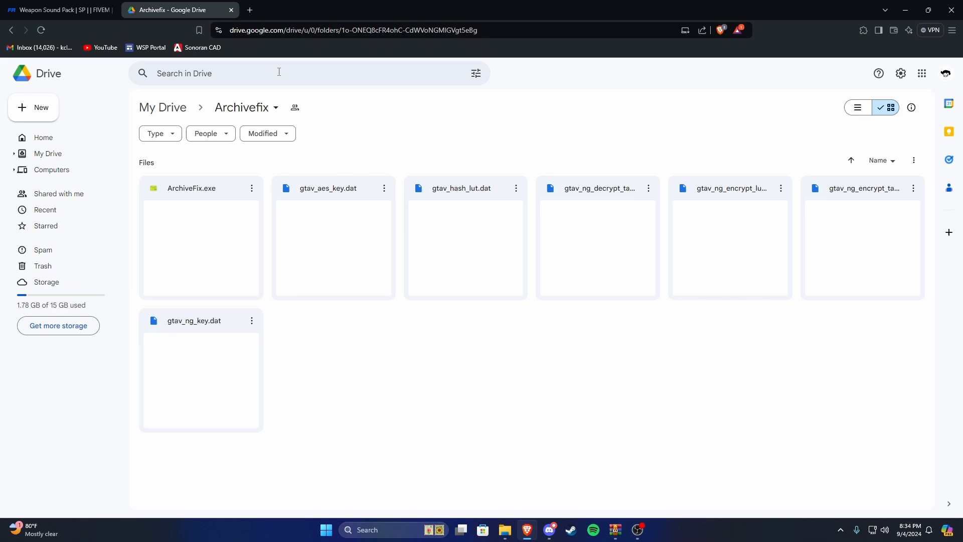
click(55, 10)
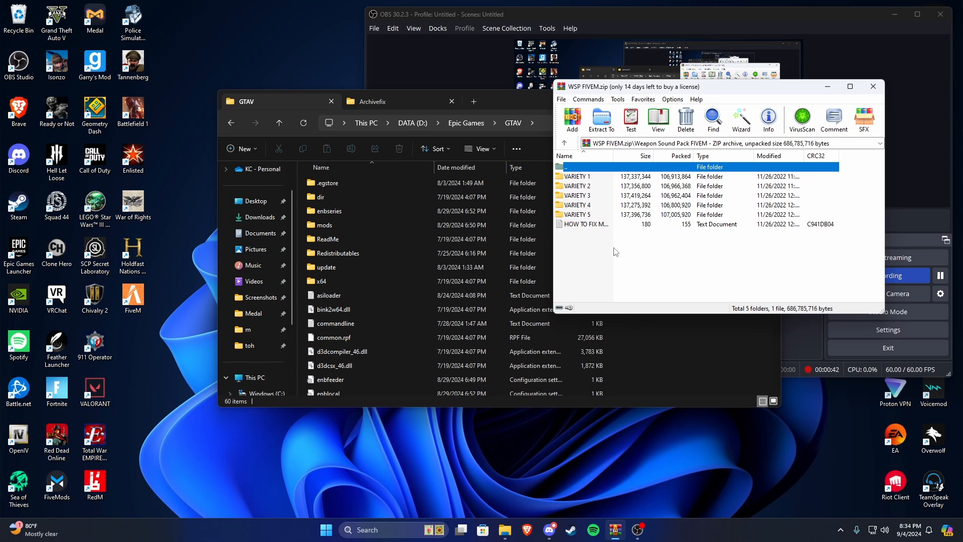
mouse_move(600, 196)
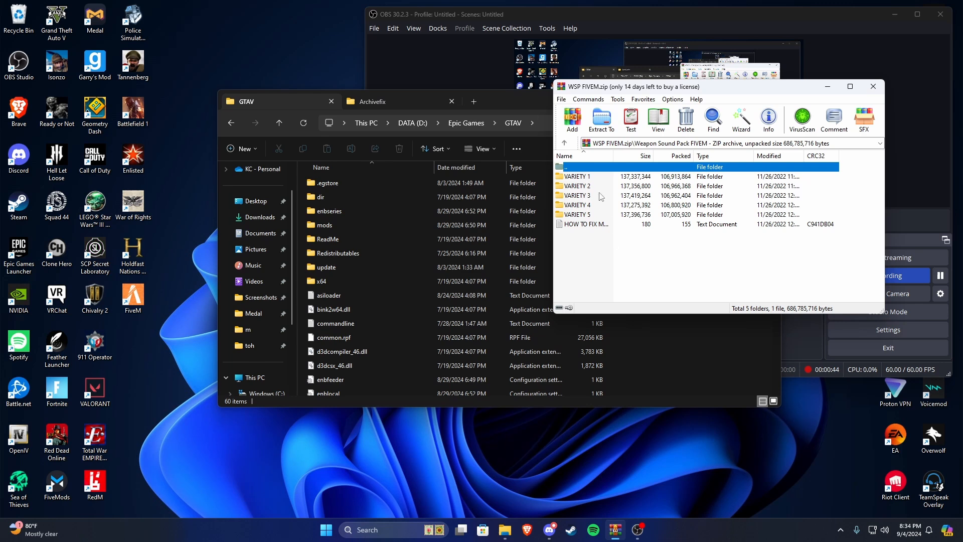
mouse_move(595, 187)
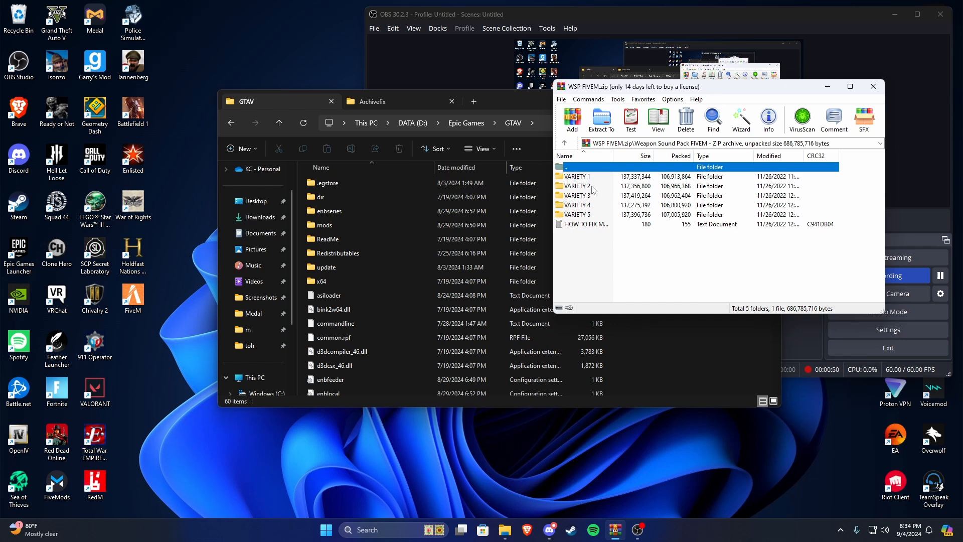
Browse into VARIETY 2 of WSP FIVEM.zip, showing RESIDENT.rpf and WEAPONS_PLAYER.rpf.
click(578, 185)
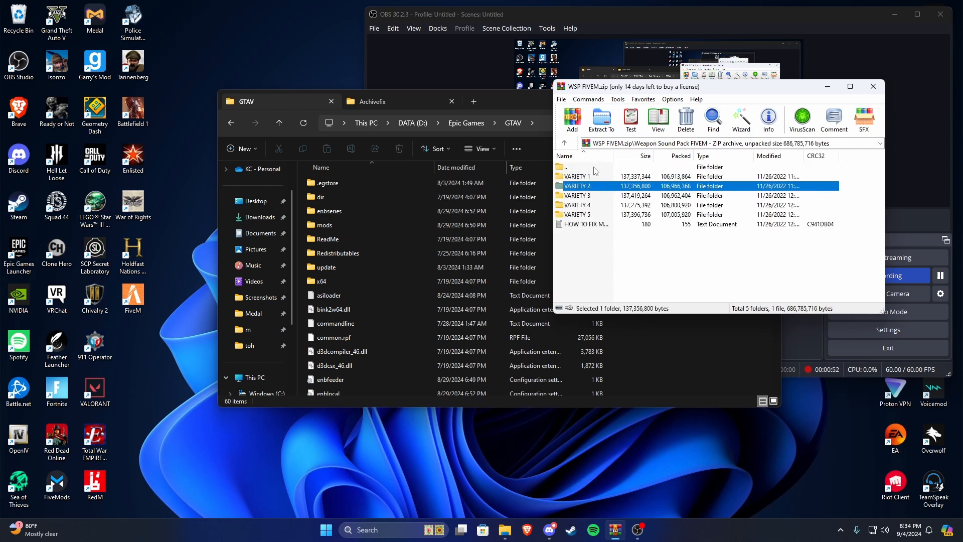
mouse_move(608, 195)
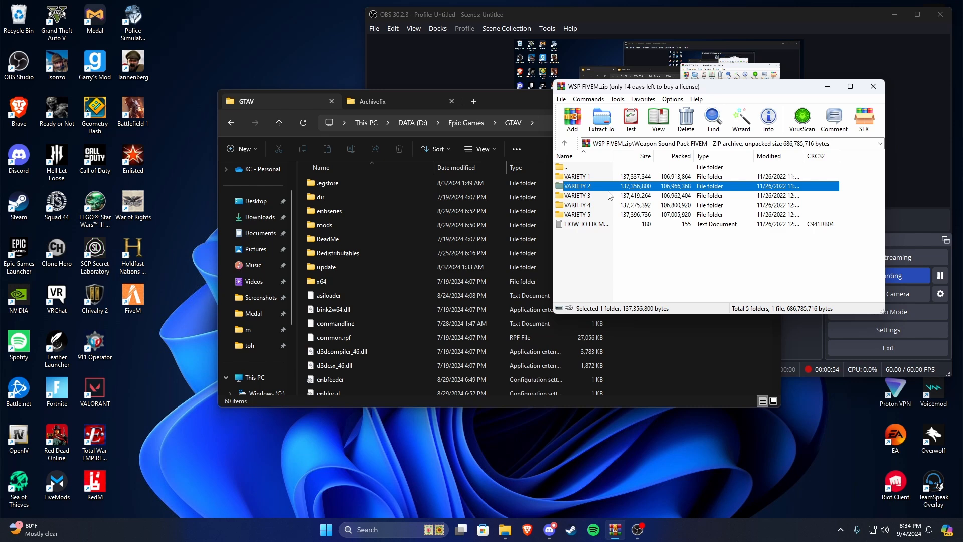
double_click(578, 185)
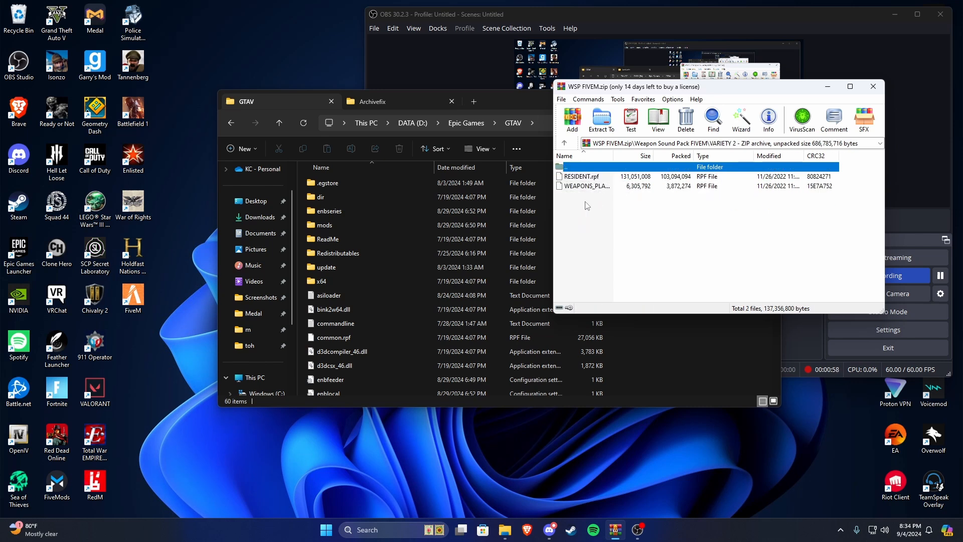
click(578, 177)
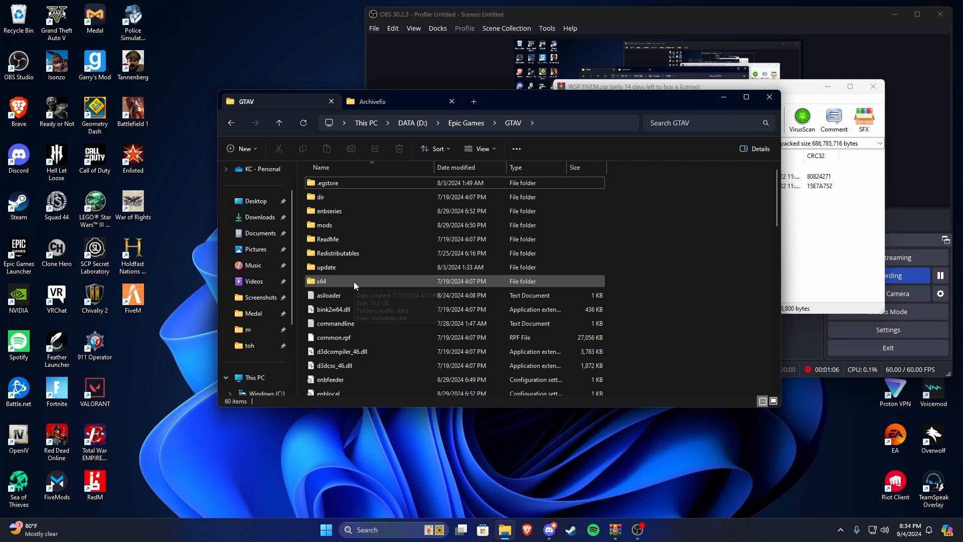
Copy RESIDENT.rpf and WEAPONS_PLAYER.rpf from VARIETY 2 into GTAV x64\audio\sfx.
double_click(321, 281)
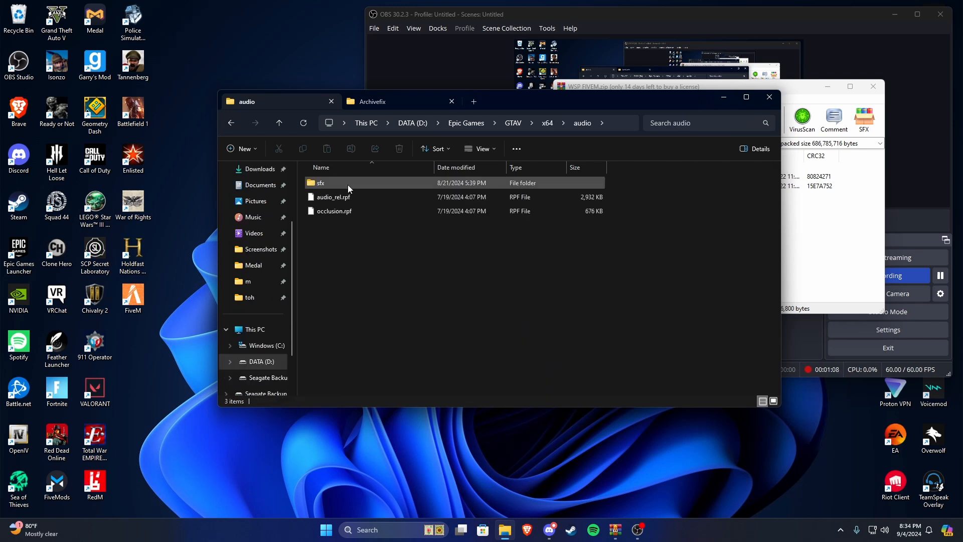
double_click(320, 183)
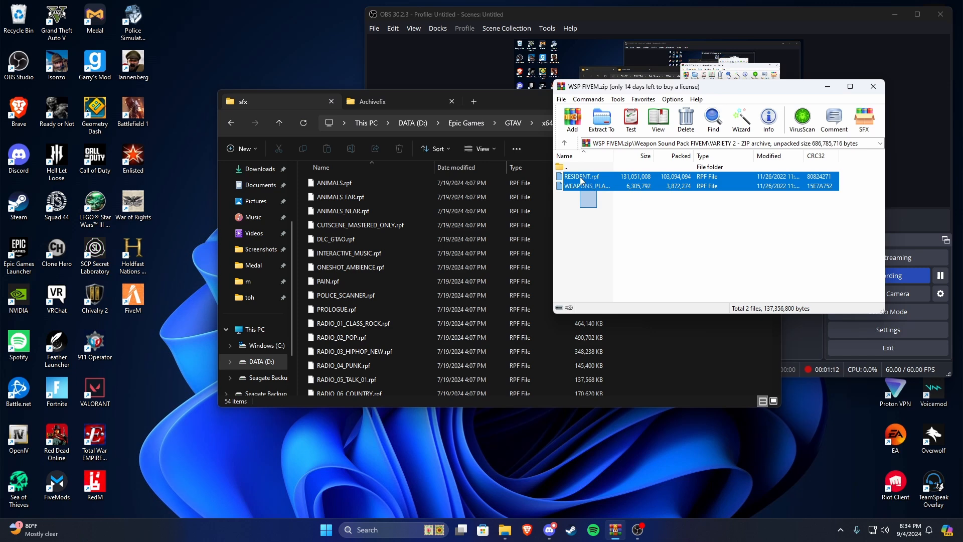
click(601, 119)
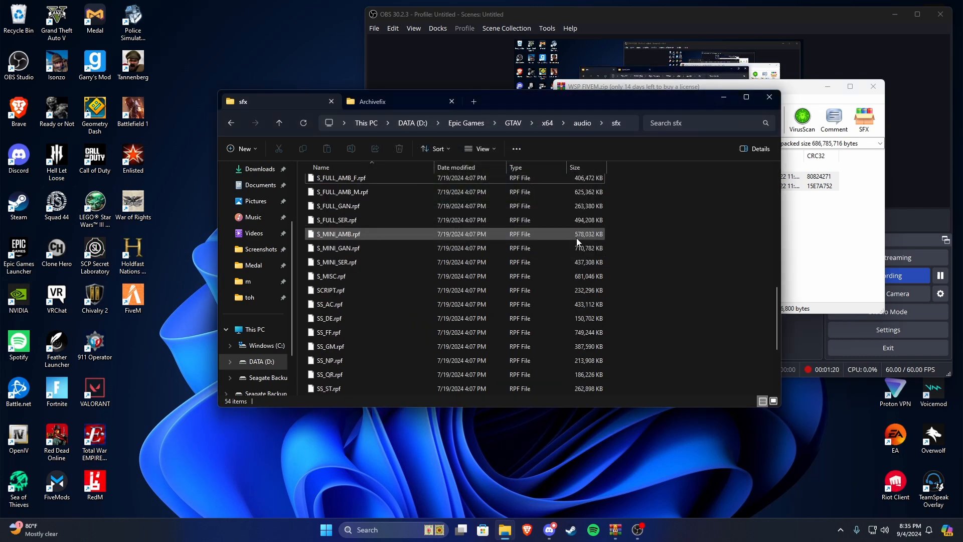
Re-encrypt RESIDENT.rpf from the sfx folder with ArchiveFix.exe.
scroll(down, 3)
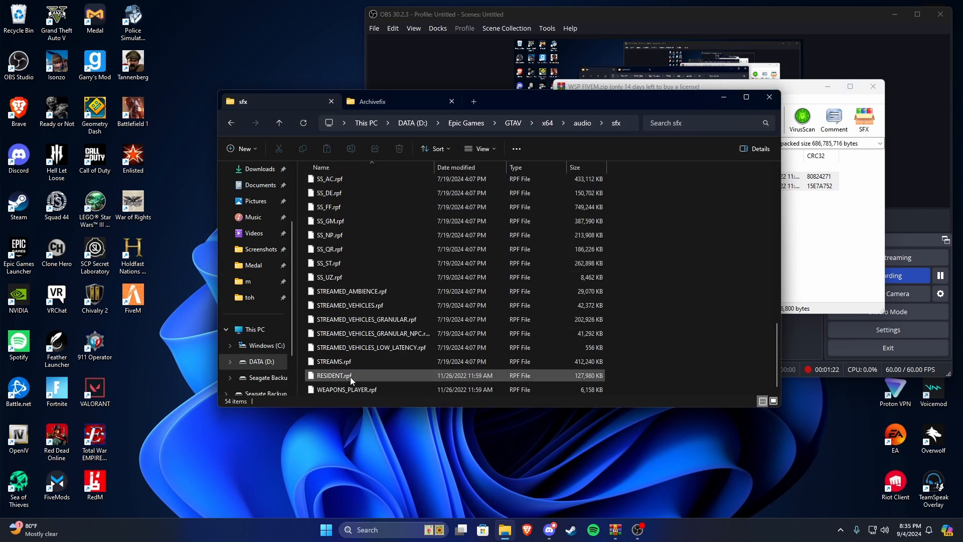
click(332, 375)
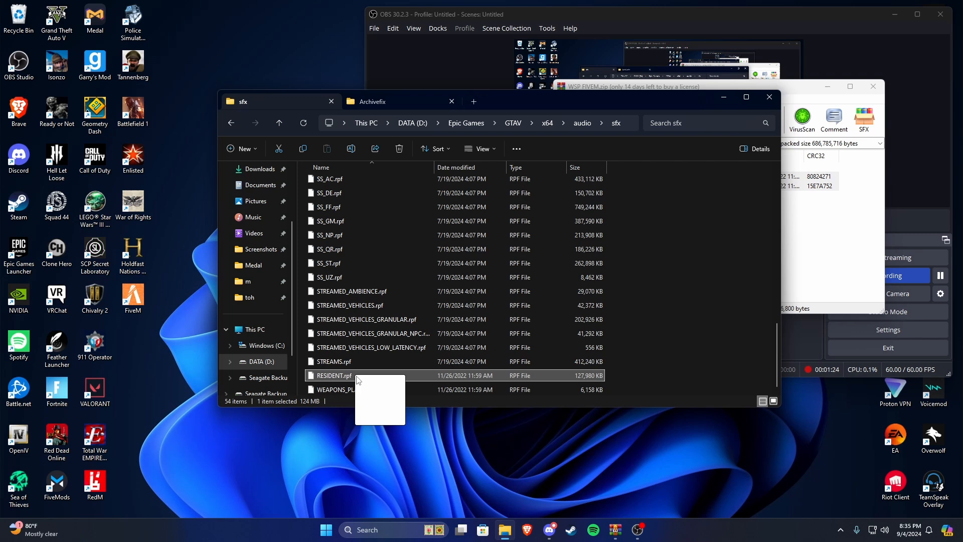
click(375, 101)
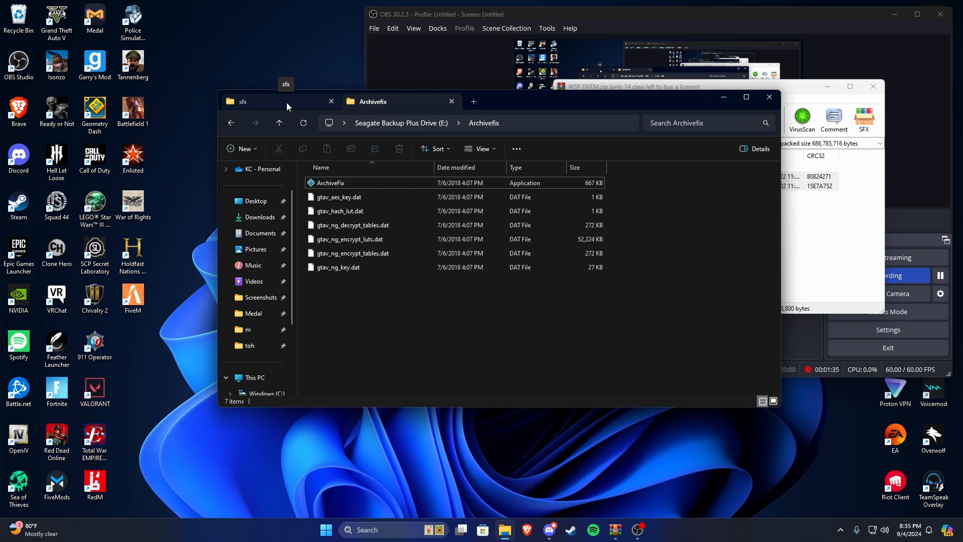
click(270, 102)
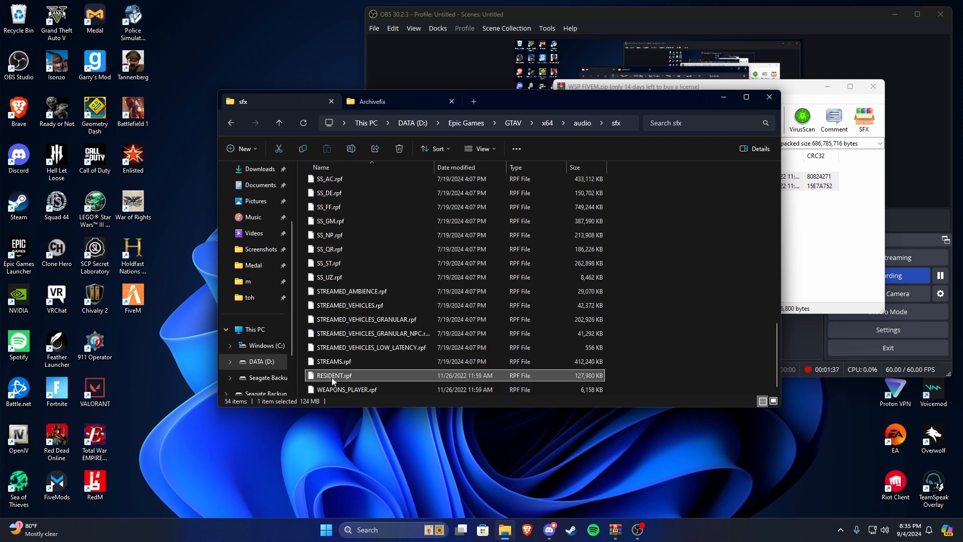
click(378, 101)
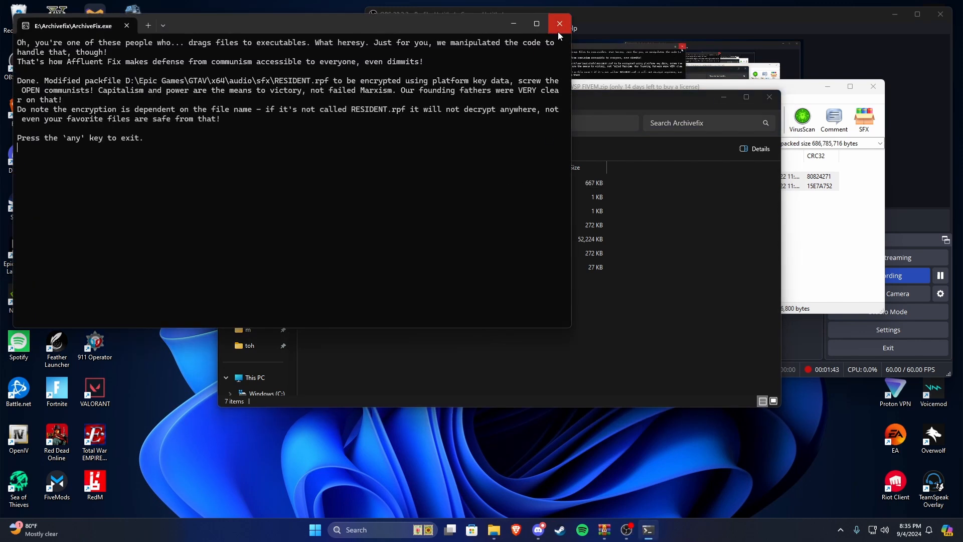
click(558, 23)
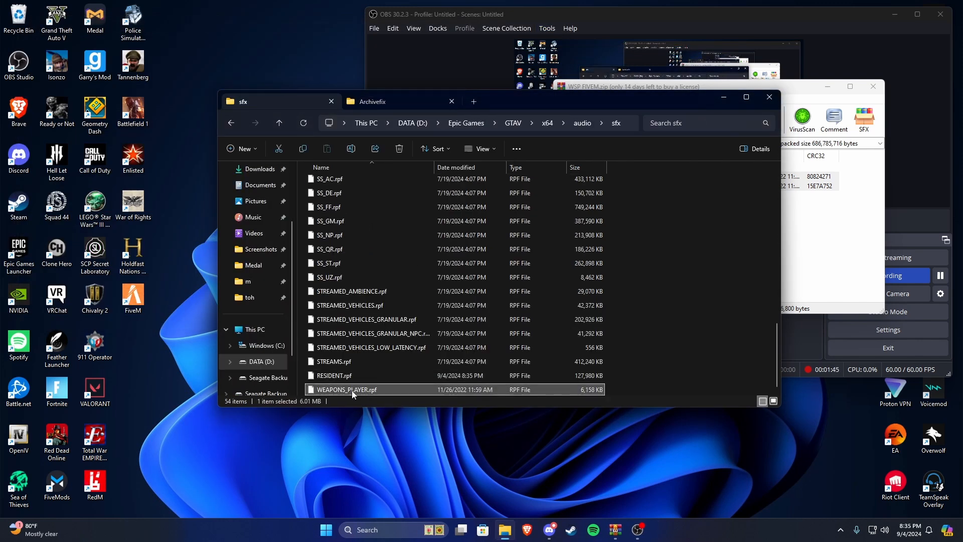
Re-encrypt WEAPONS_PLAYER.rpf with ArchiveFix.exe as well.
click(394, 101)
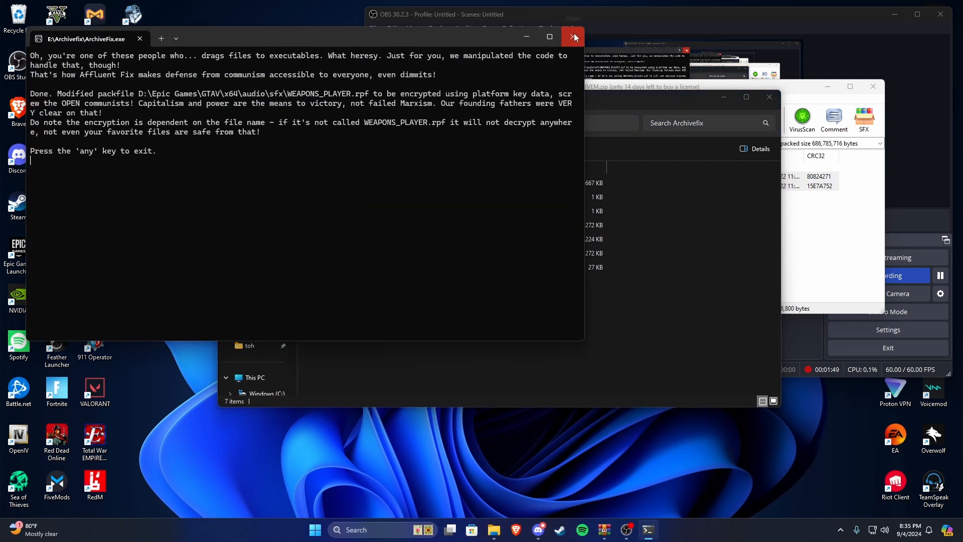
click(572, 37)
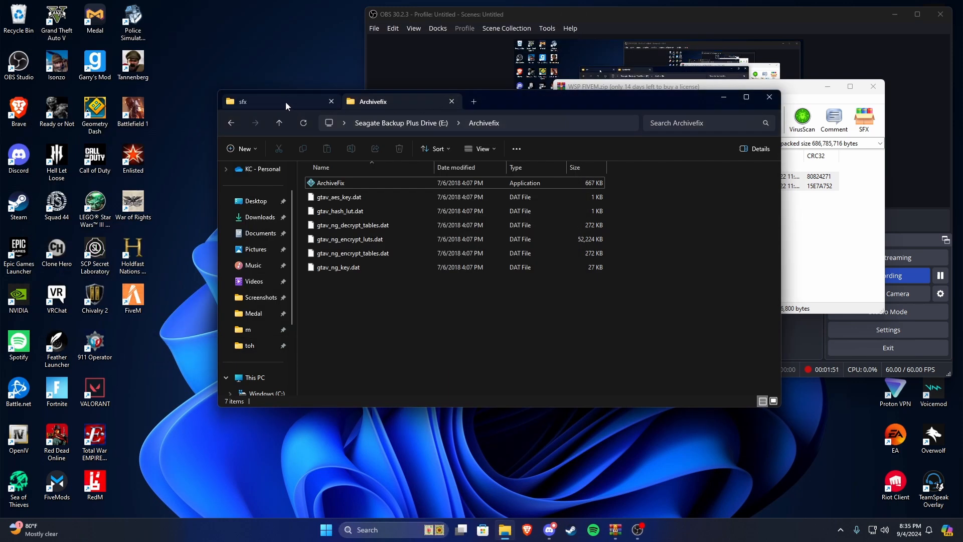